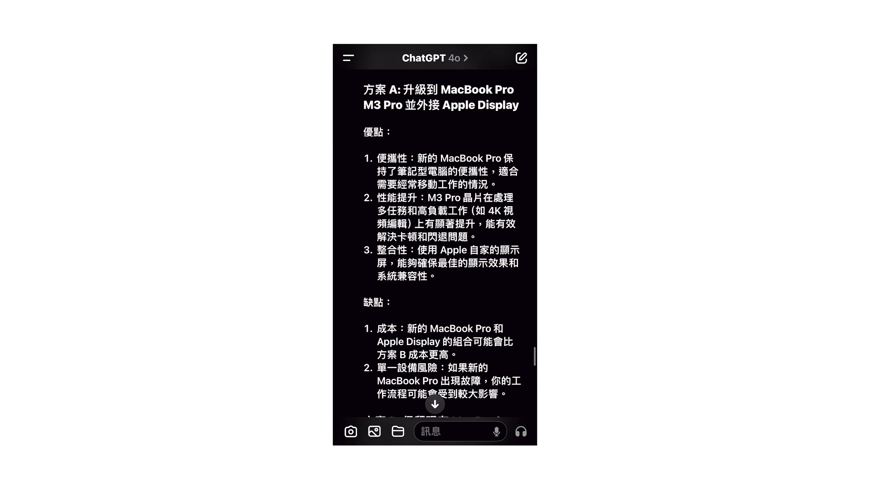
{"action": "scroll", "scroll_direction": "down", "scroll_amount": 3}
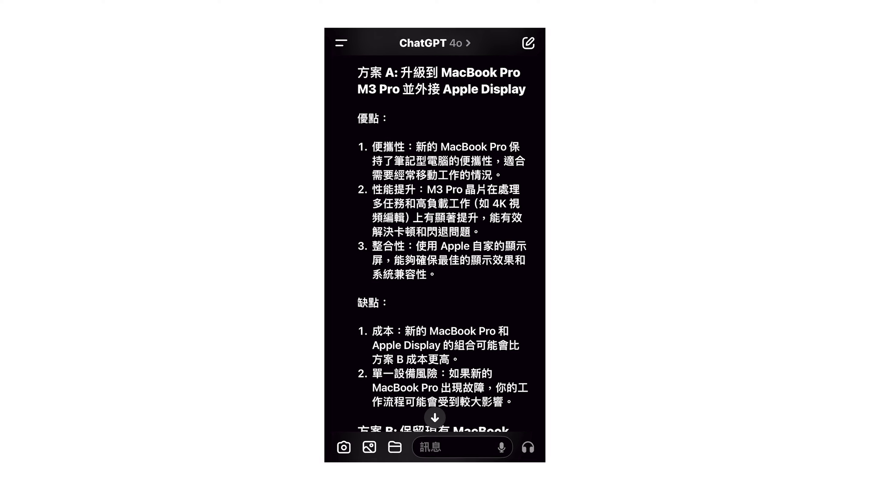